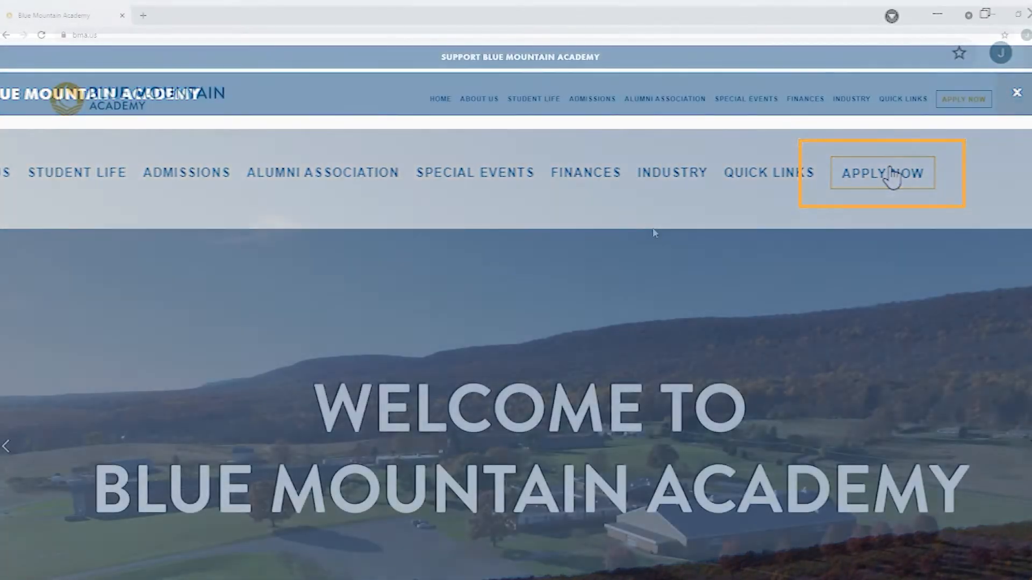
Navigate from the homepage via Apply Now links to the main Admissions page.
{"action": "left_click", "coordinate": [590, 99]}
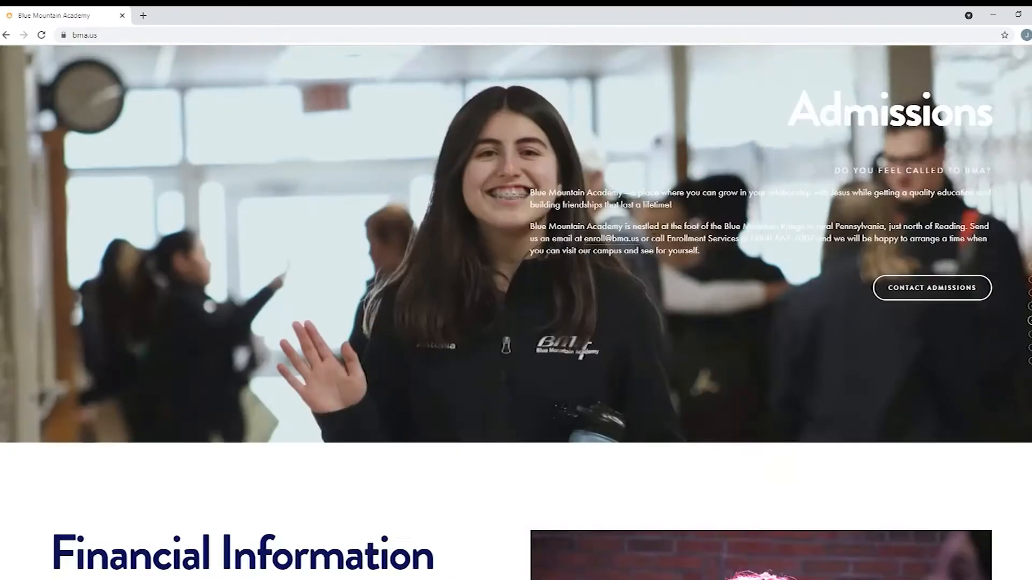
{"action": "scroll", "scroll_direction": "down", "scroll_amount": 3}
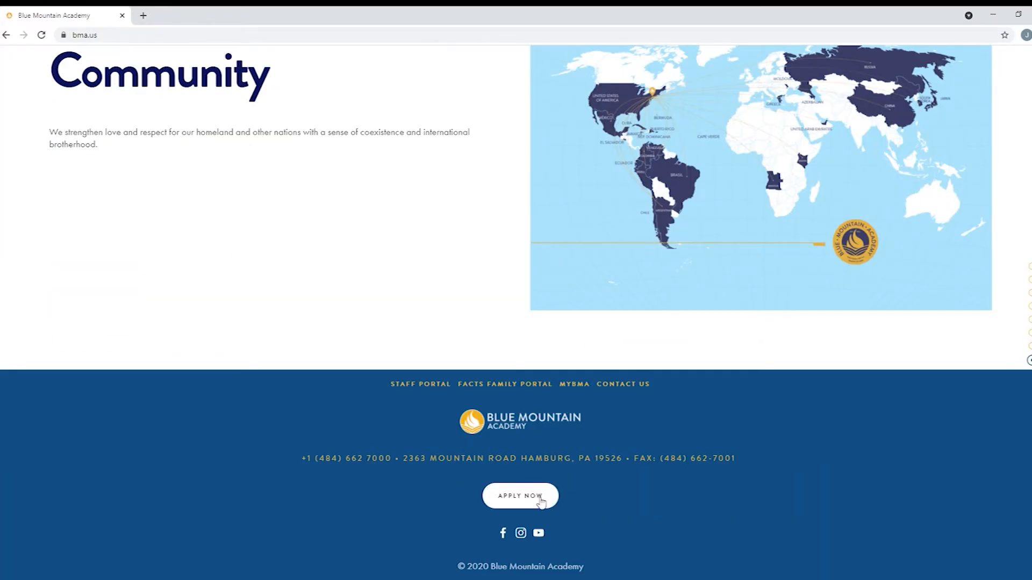
{"action": "left_click", "coordinate": [520, 495]}
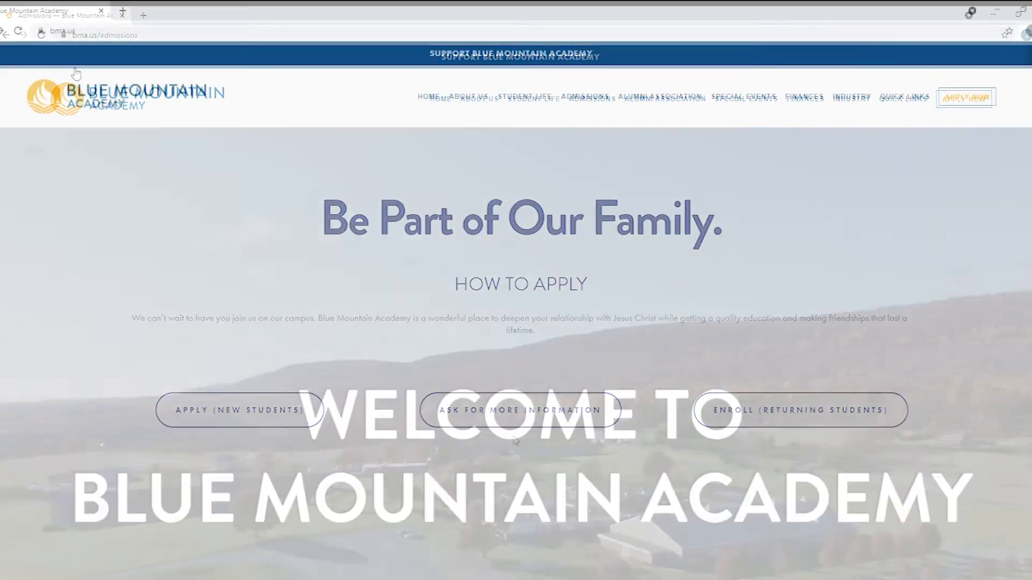
{"action": "mouse_move", "coordinate": [565, 115]}
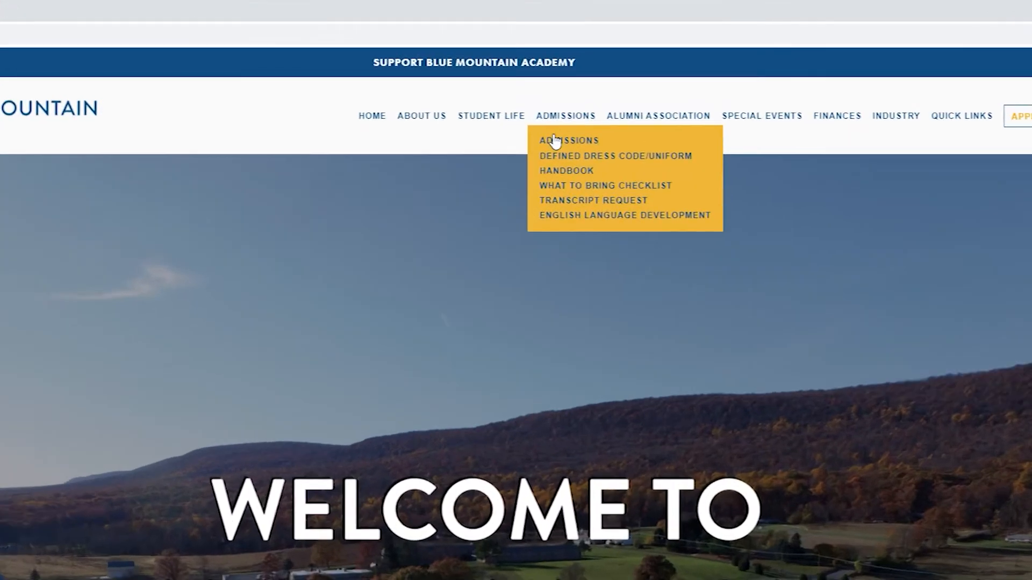
{"action": "left_click", "coordinate": [567, 140]}
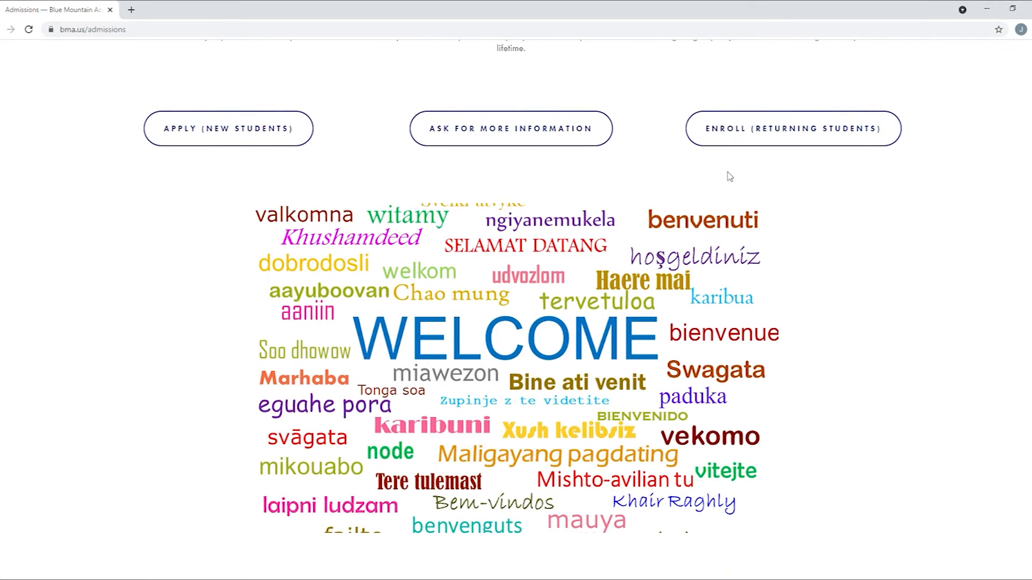
Scroll through the admissions page to the new-student application steps.
{"action": "scroll", "scroll_direction": "down", "scroll_amount": 3}
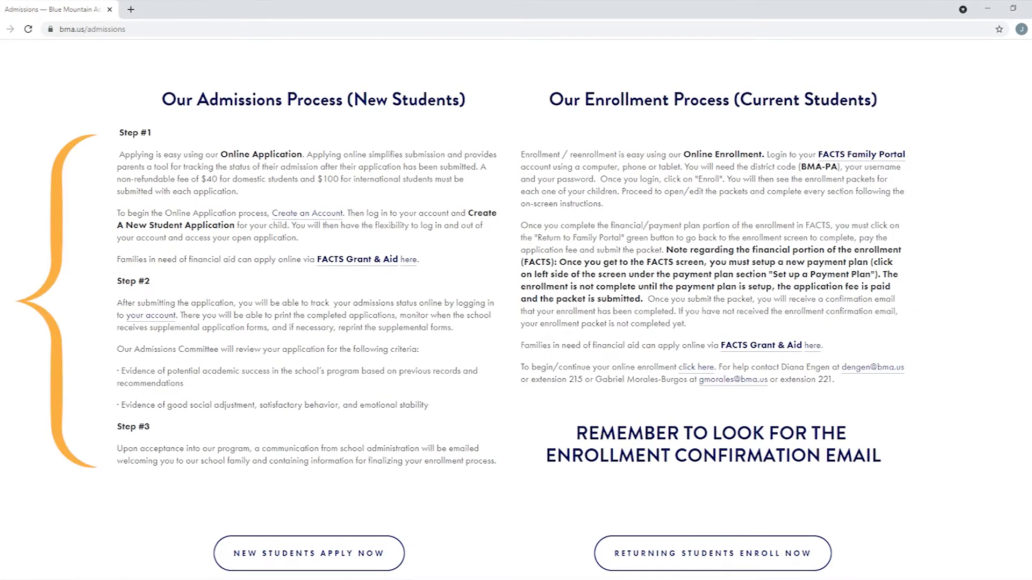
{"action": "scroll", "scroll_direction": "down", "scroll_amount": 3}
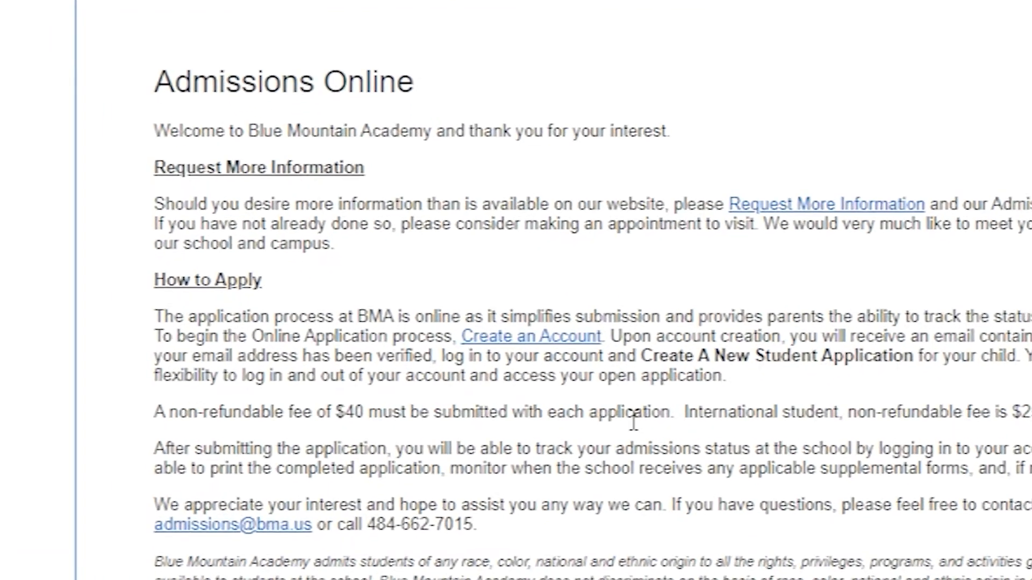
{"action": "left_click", "coordinate": [530, 337]}
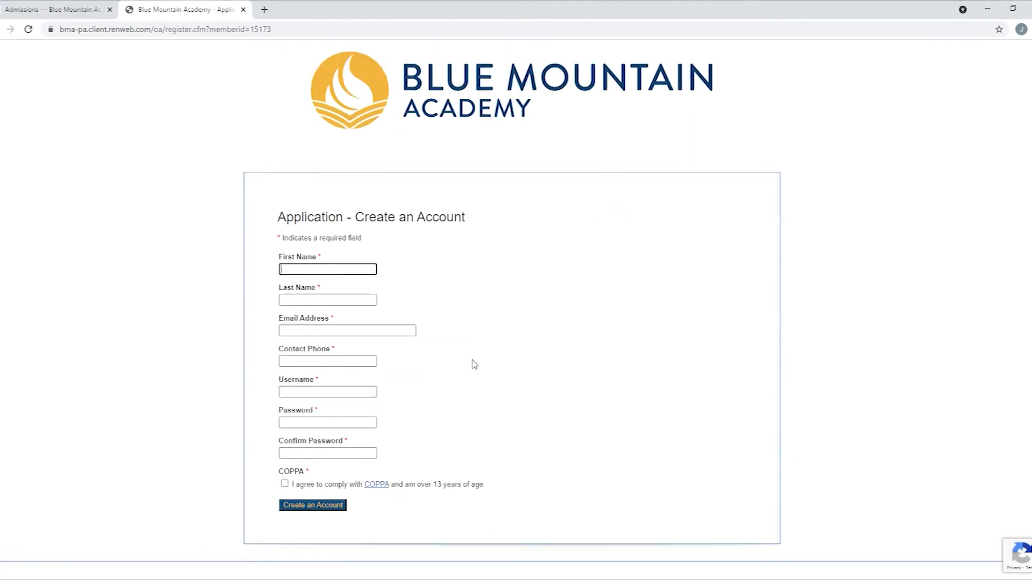
{"action": "type", "text": "Guid"}
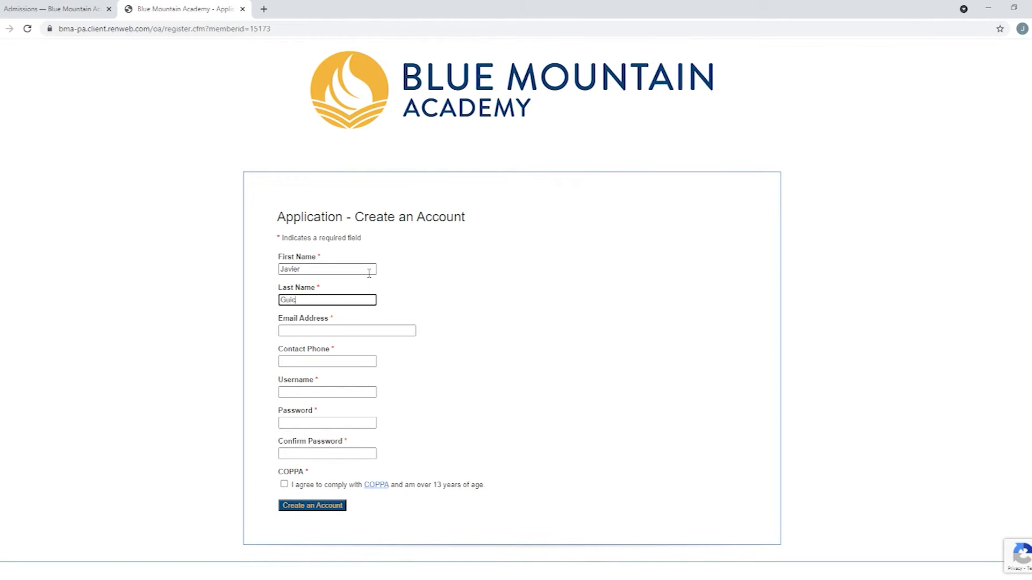
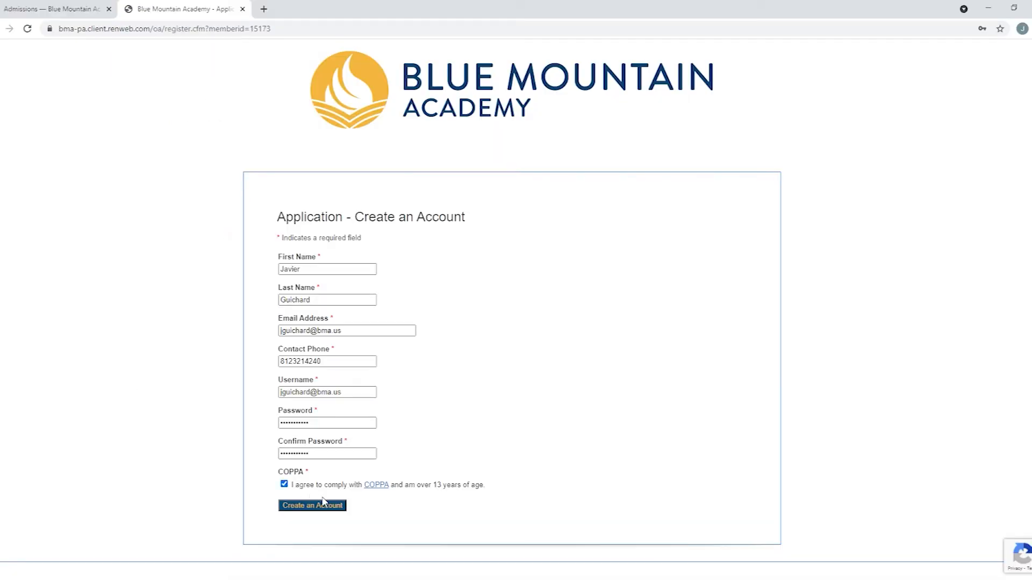
{"action": "left_click", "coordinate": [311, 505]}
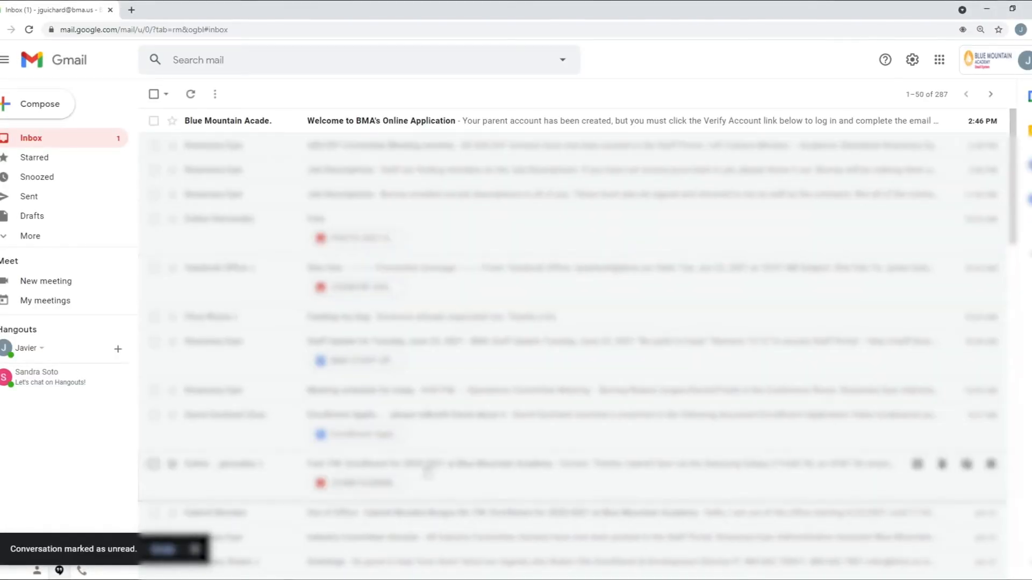
Locate the Welcome to BMA's Online Application email in Gmail's Spam folder.
{"action": "left_click", "coordinate": [382, 120]}
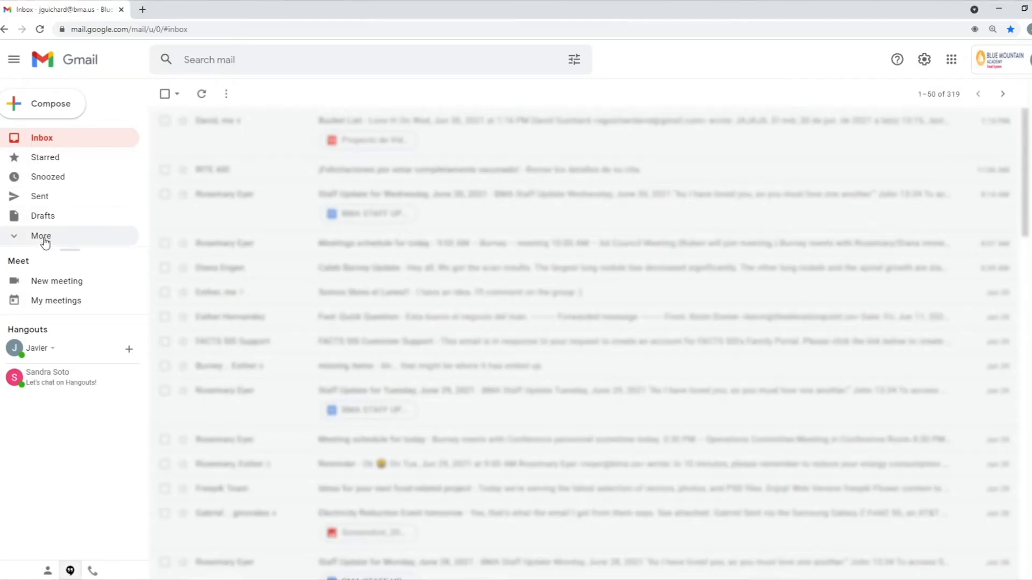
{"action": "left_click", "coordinate": [42, 230]}
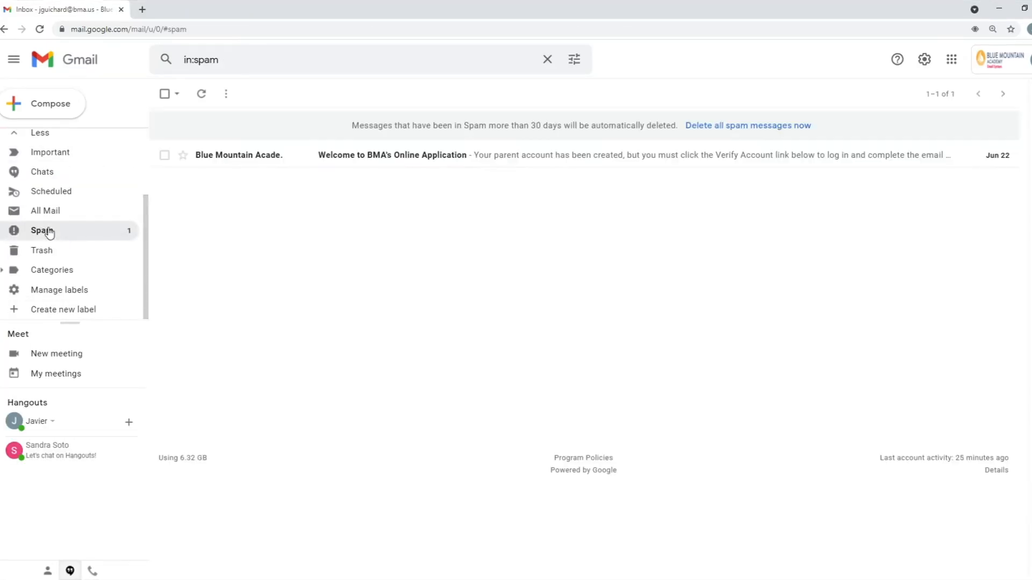
{"action": "left_click", "coordinate": [392, 155]}
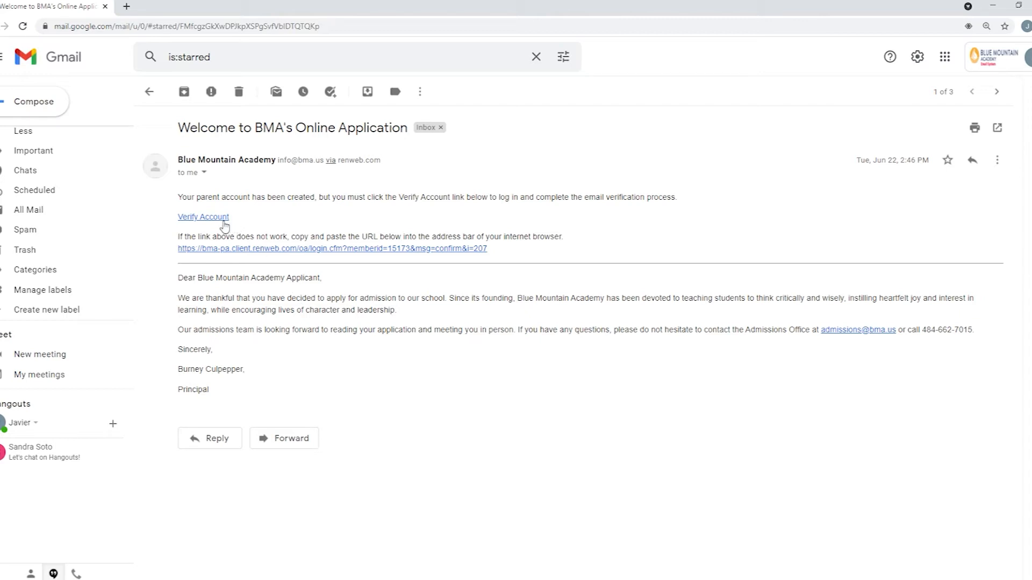
{"action": "left_click", "coordinate": [203, 217]}
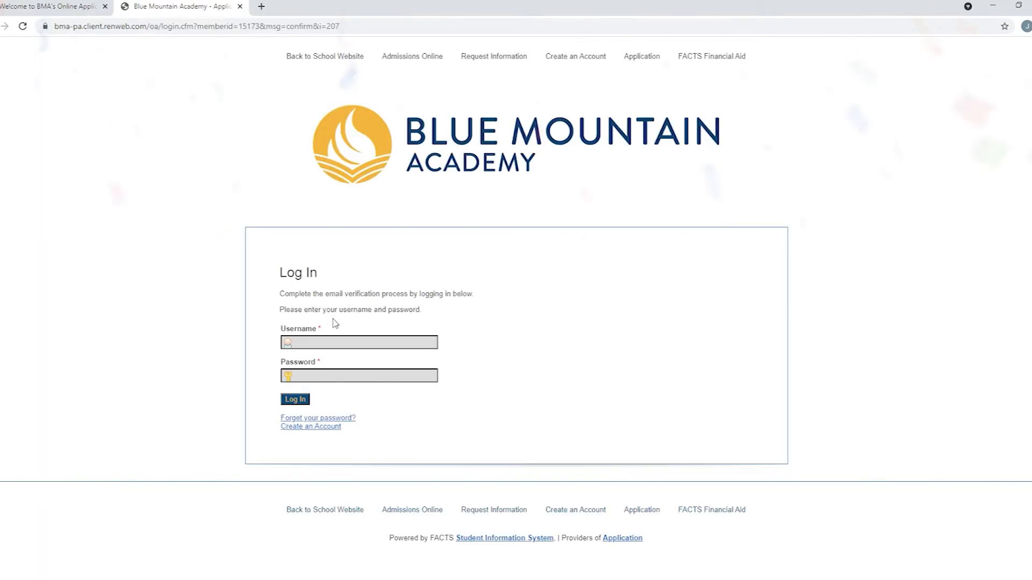
{"action": "left_click", "coordinate": [359, 342]}
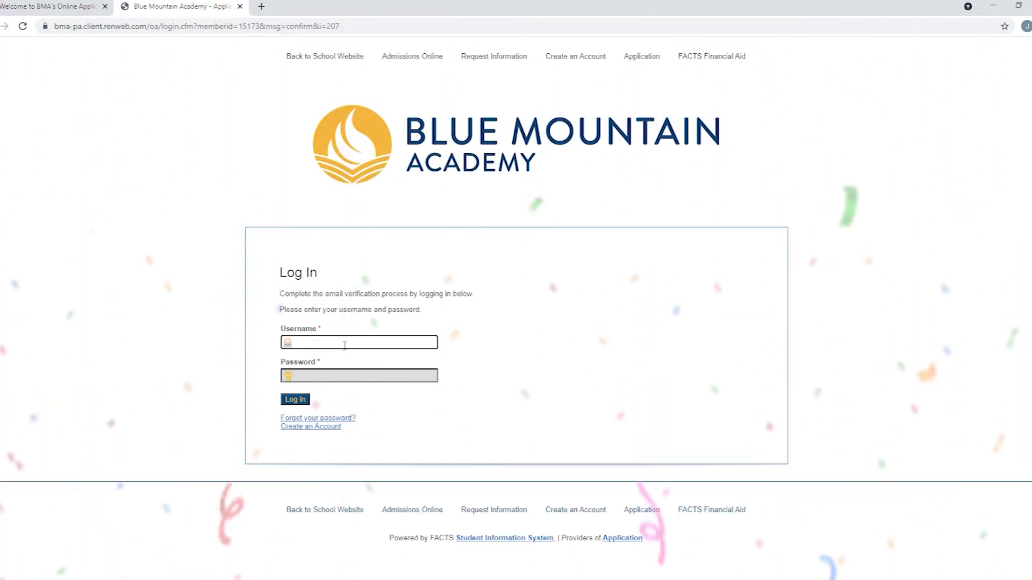
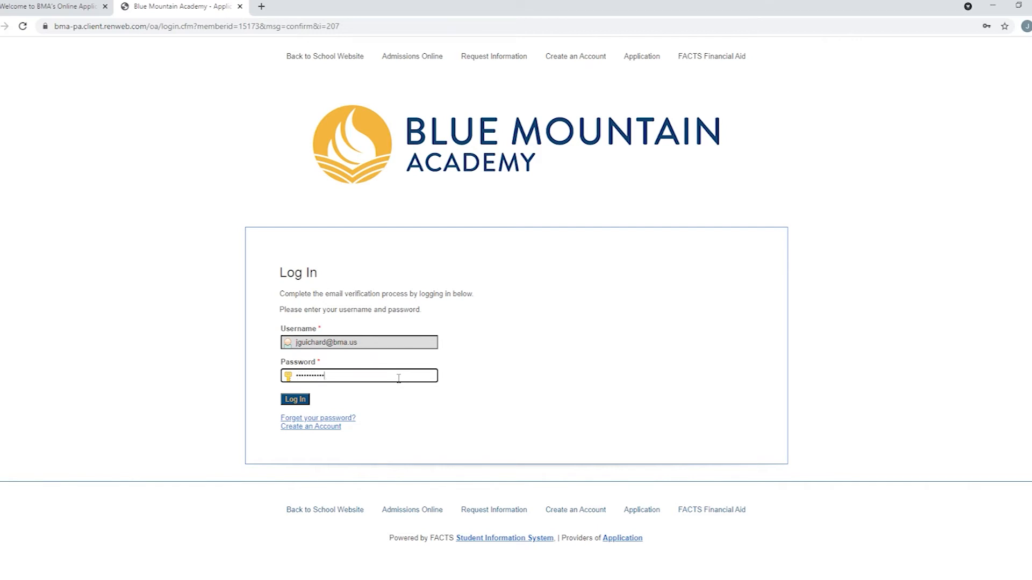
{"action": "left_click", "coordinate": [294, 400]}
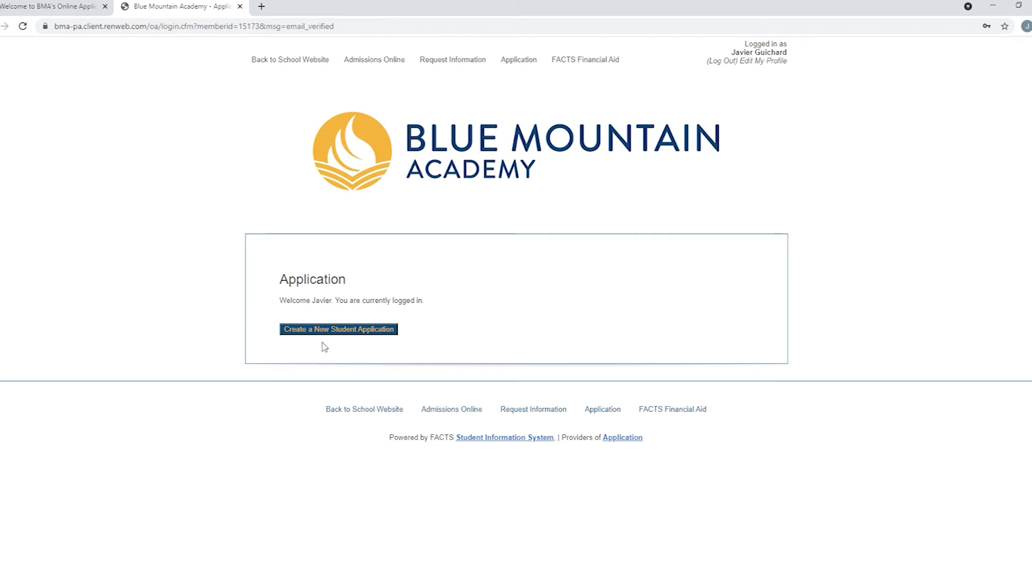
{"action": "left_click", "coordinate": [337, 329]}
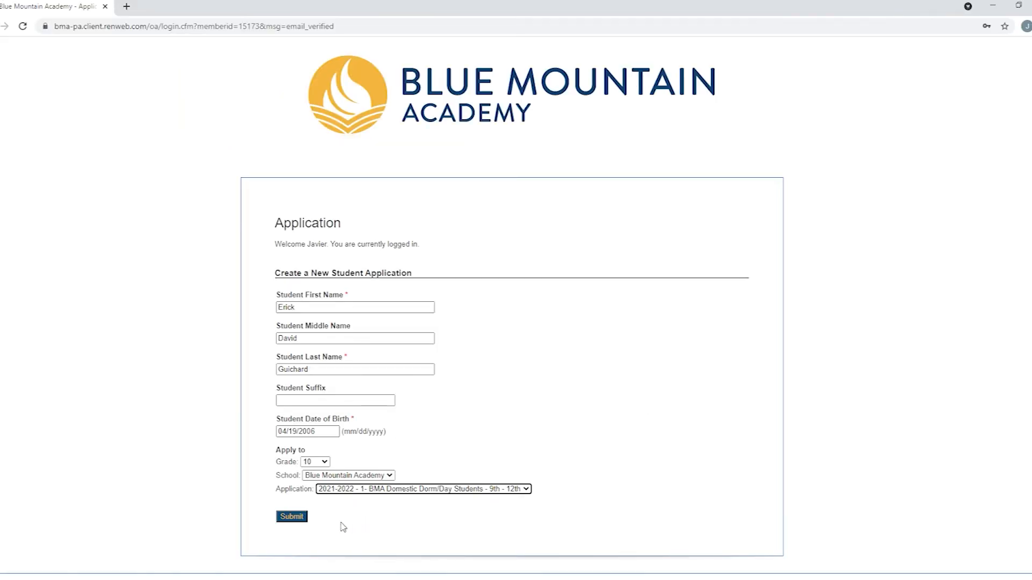
{"action": "left_click", "coordinate": [291, 517]}
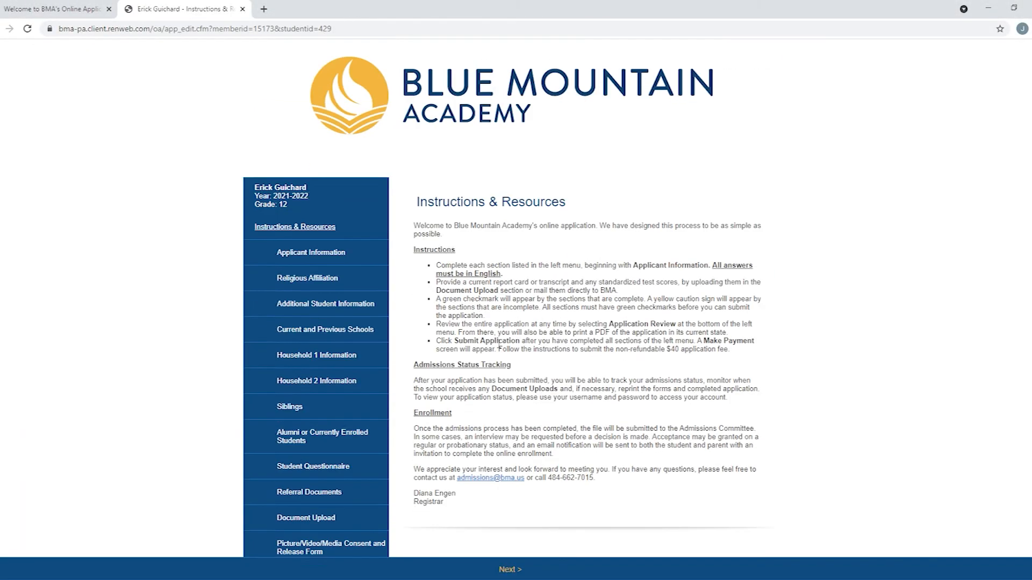
Complete Applicant Information through Document Upload sections and save to reach the review page.
{"action": "scroll", "scroll_direction": "down", "scroll_amount": 3}
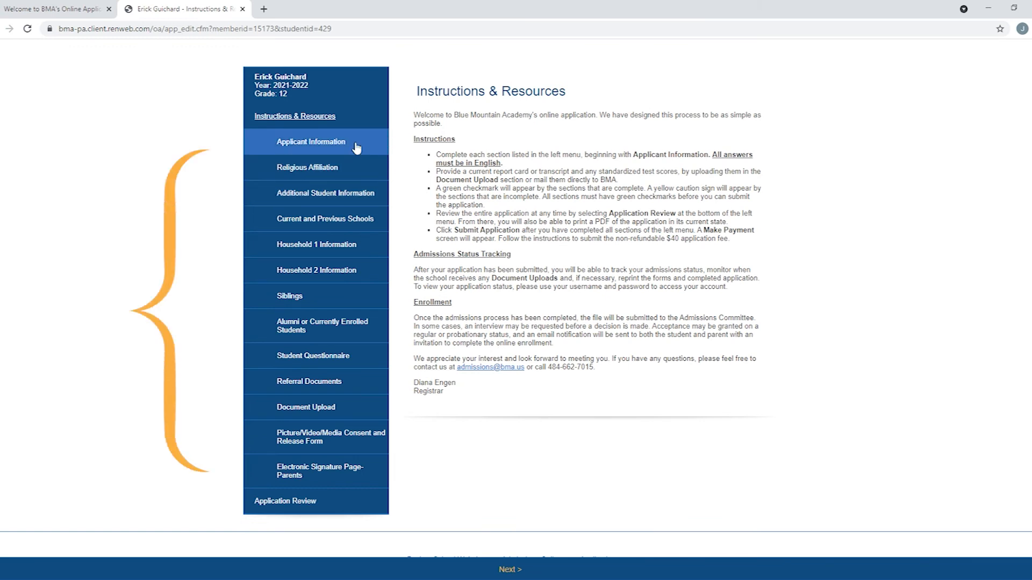
{"action": "left_click", "coordinate": [311, 141]}
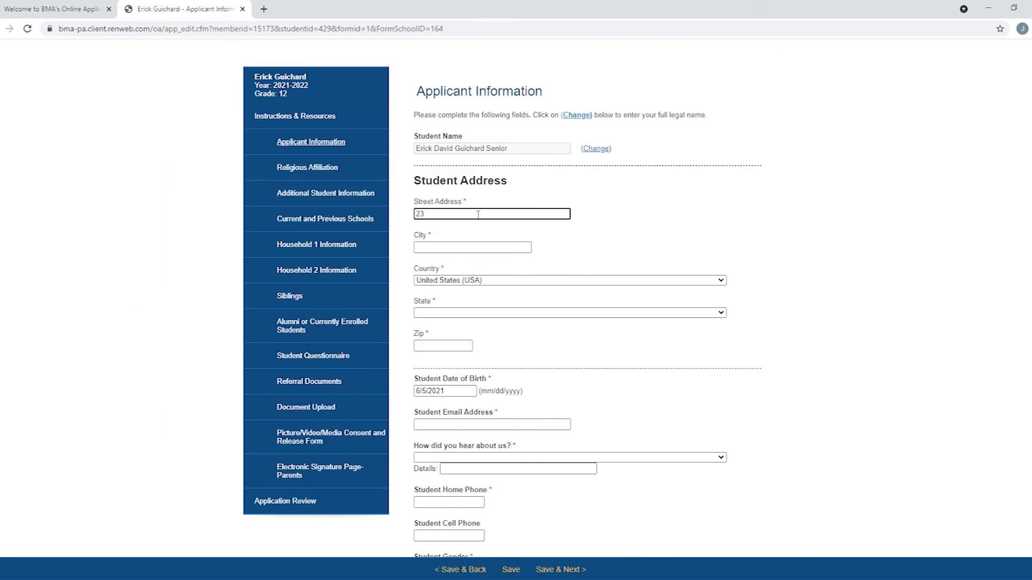
{"action": "type", "text": "26"}
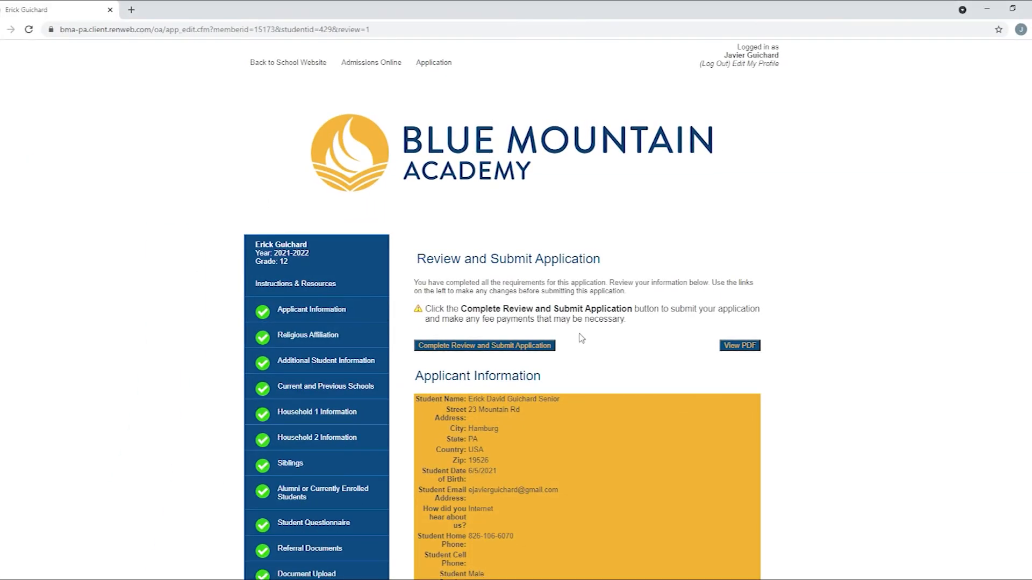
{"action": "key", "text": "ctrl+plus"}
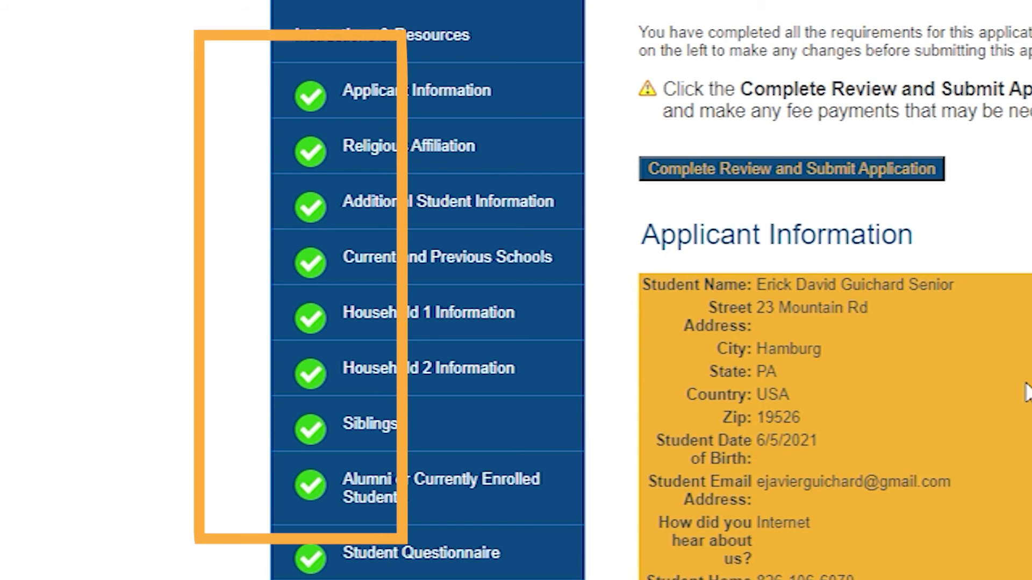
{"action": "scroll", "scroll_direction": "down", "scroll_amount": 3}
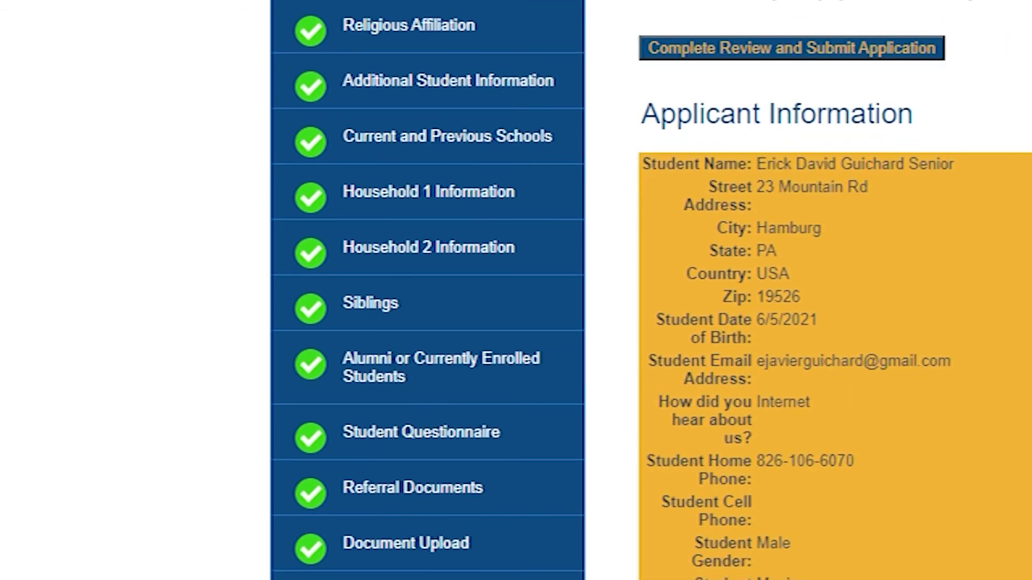
{"action": "scroll", "scroll_direction": "down", "scroll_amount": 3}
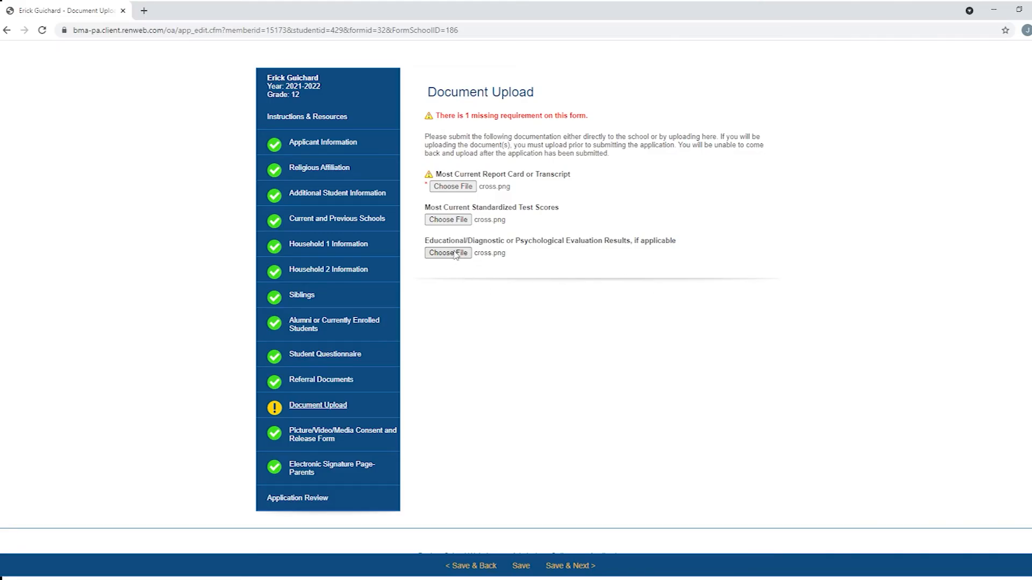
{"action": "scroll", "scroll_direction": "down", "scroll_amount": 3}
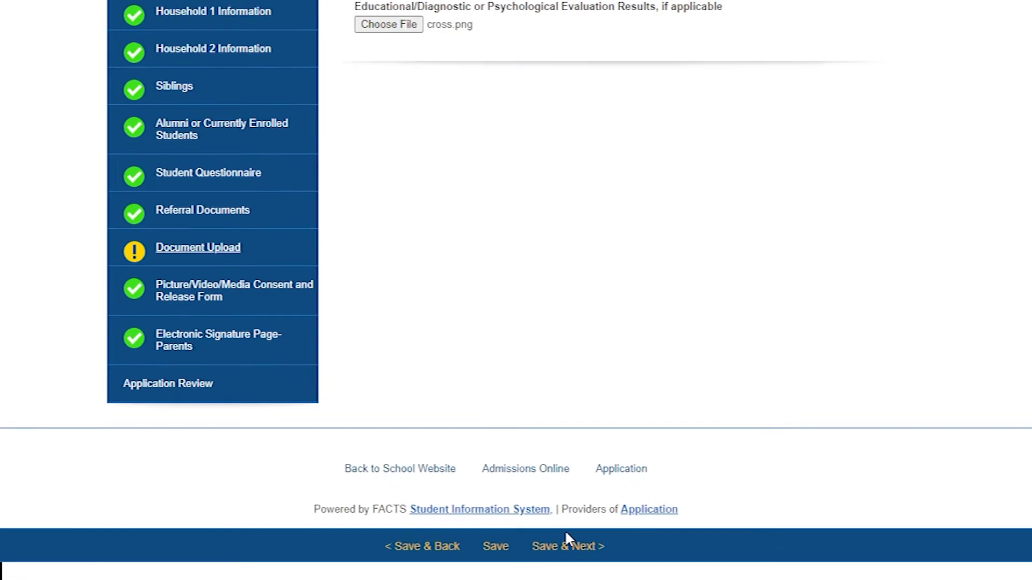
{"action": "left_click", "coordinate": [568, 546]}
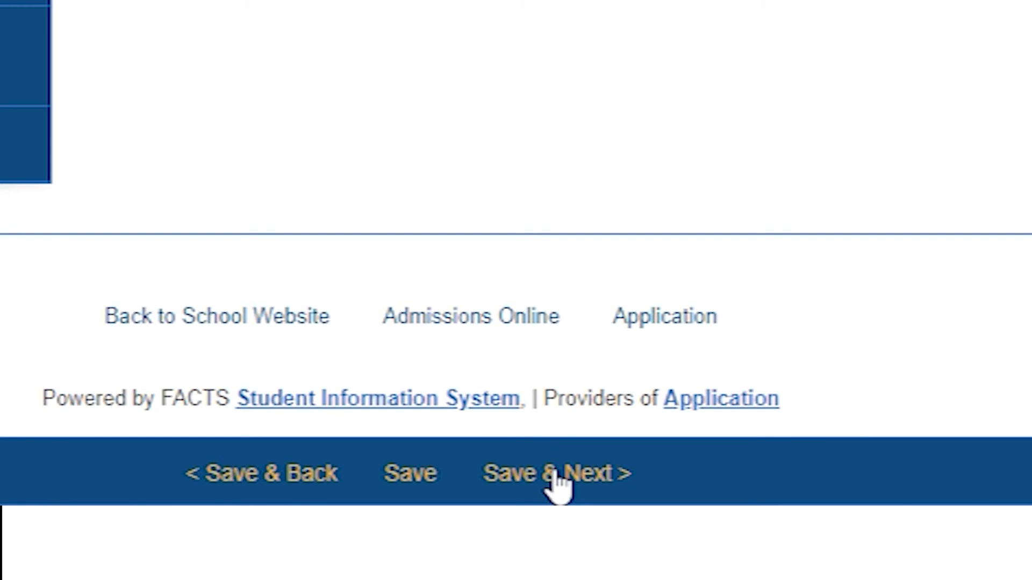
{"action": "left_click", "coordinate": [553, 473]}
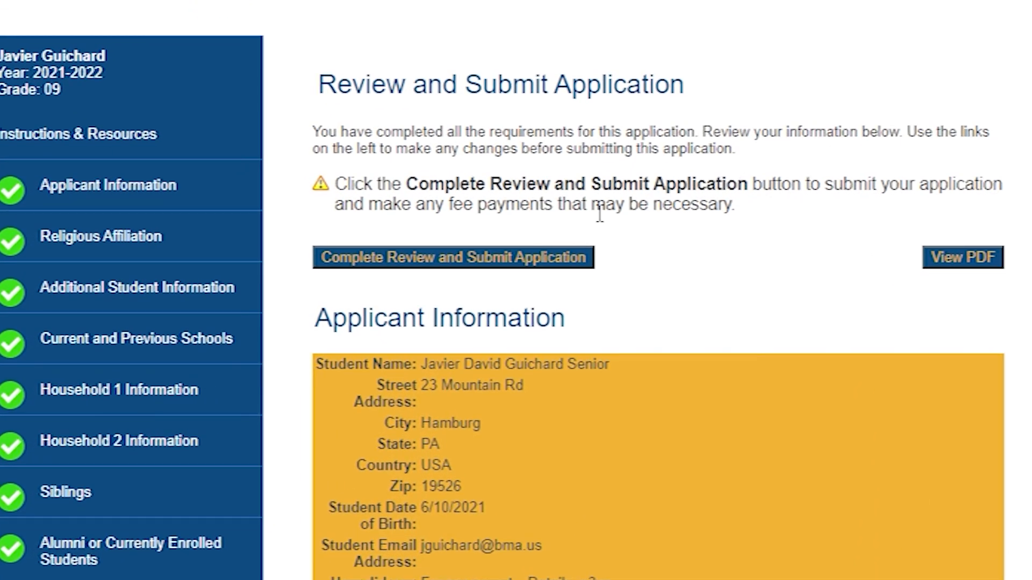
Submit the reviewed application and proceed to the $40 fee payment method step.
{"action": "left_click", "coordinate": [453, 257]}
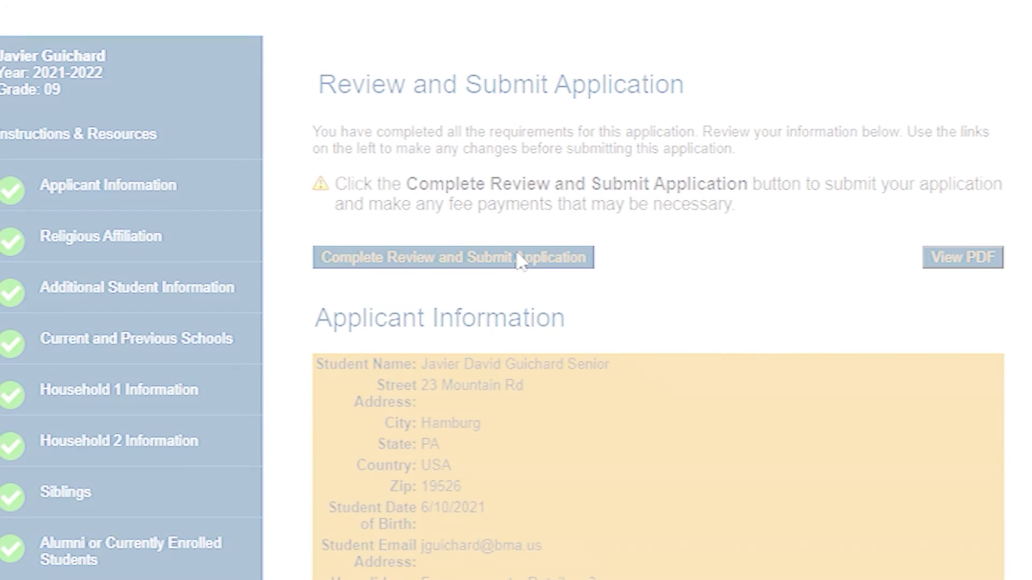
{"action": "left_click", "coordinate": [453, 257]}
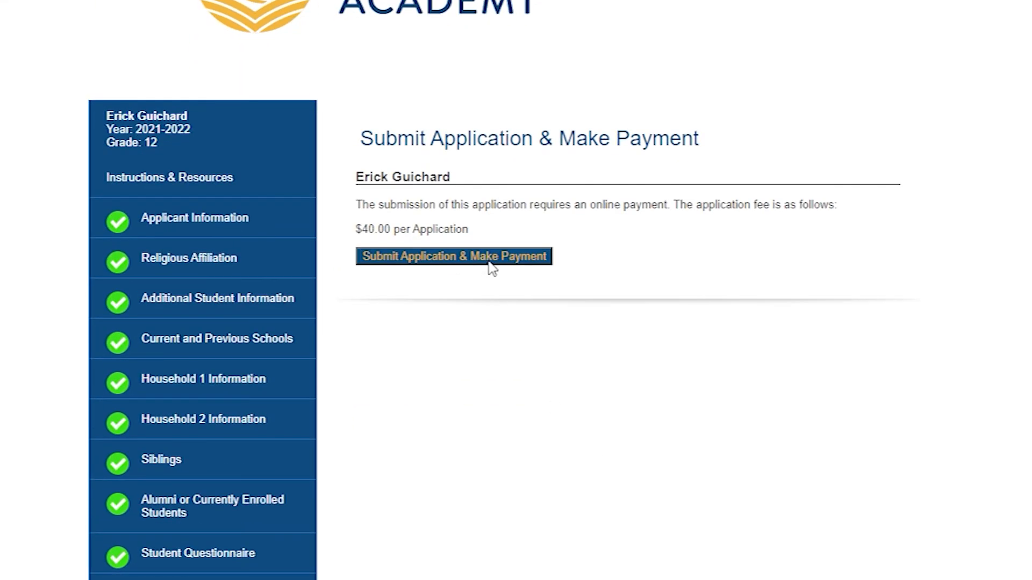
{"action": "left_click", "coordinate": [452, 256]}
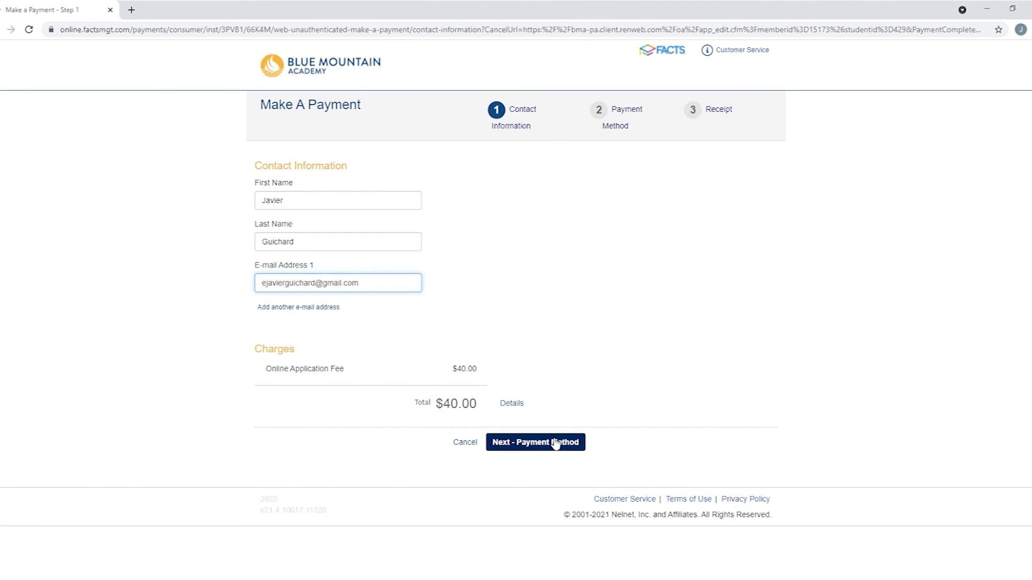
{"action": "left_click", "coordinate": [536, 442]}
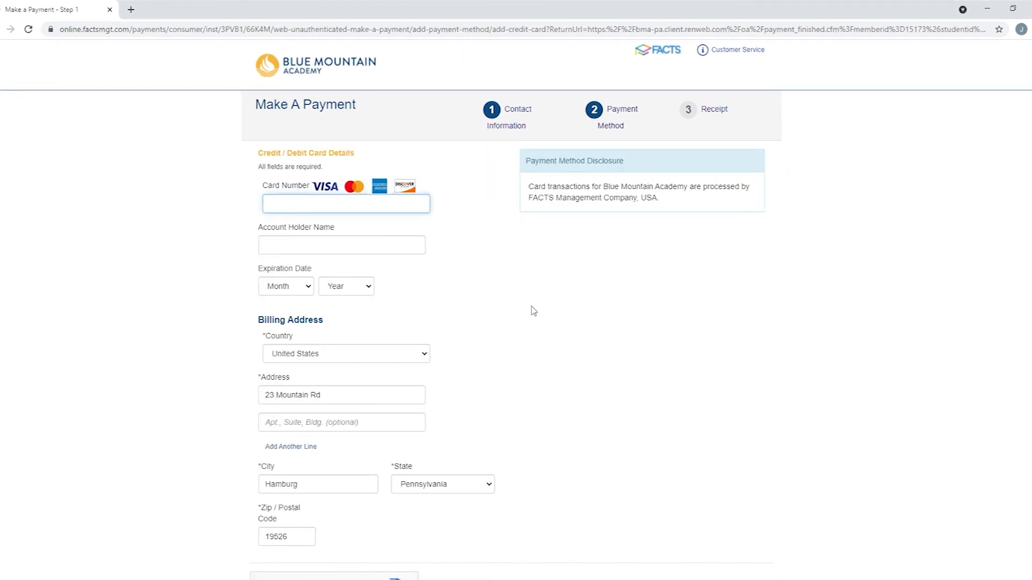